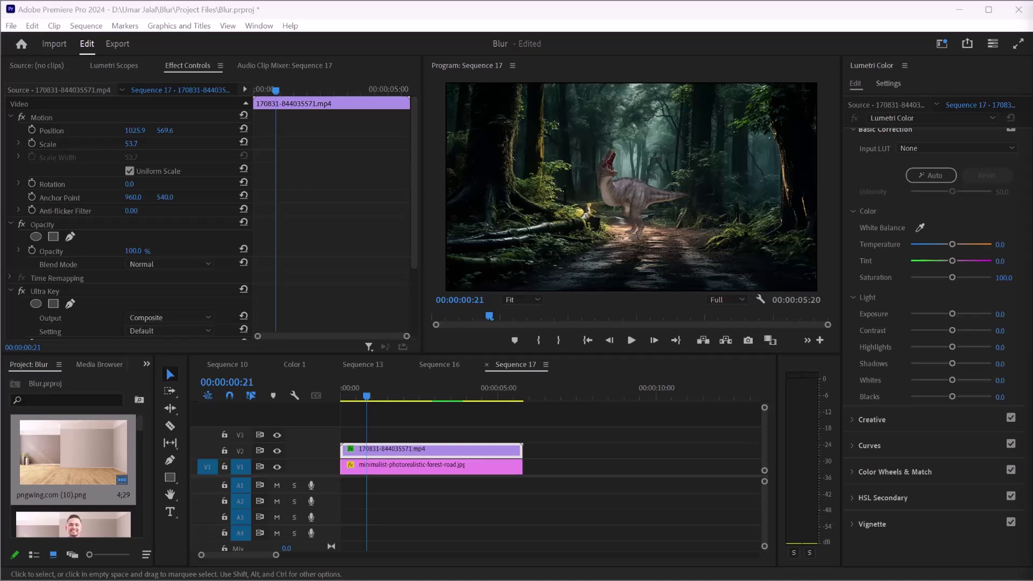
Open the New Sequence dialog from the File > New menu.
click(15, 26)
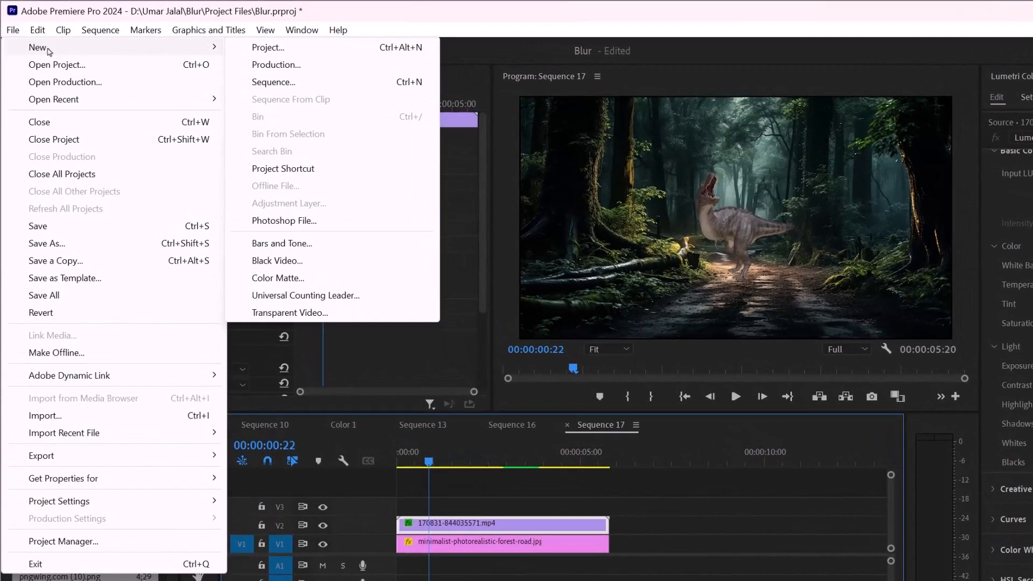
mouse_move(302, 51)
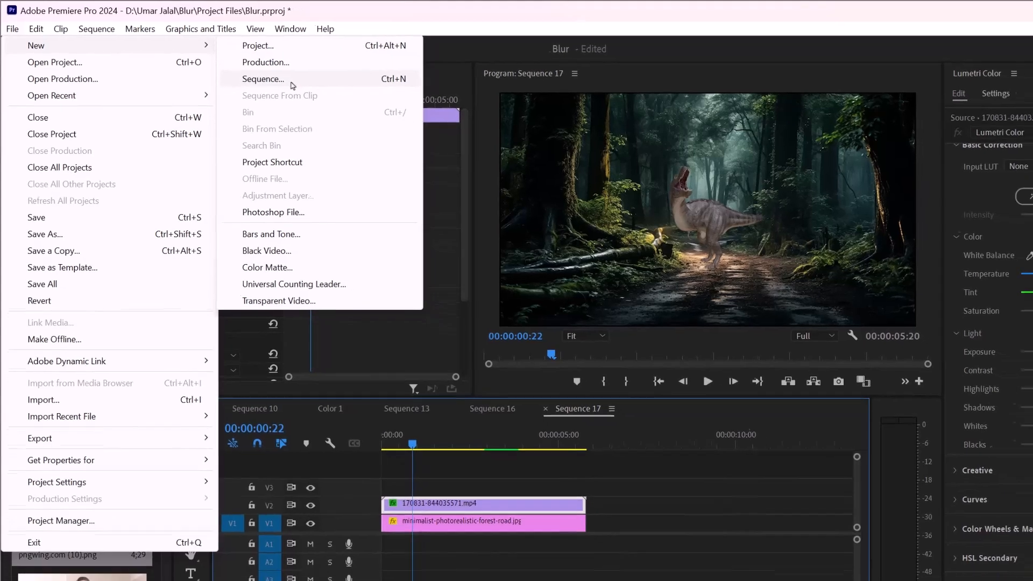
click(263, 79)
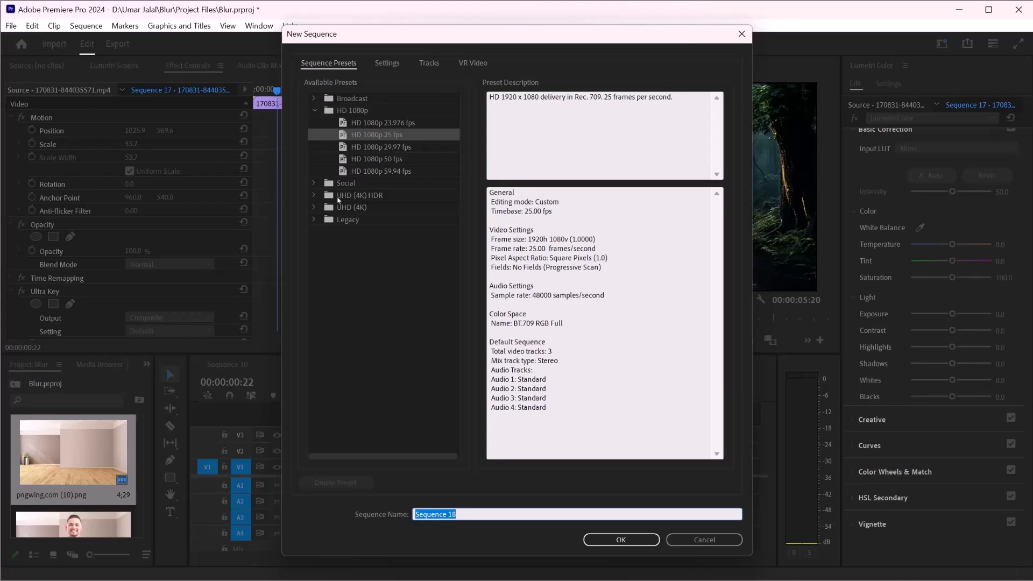
Compare 1080p presets, pick HD 1080p 29.97 fps, and review its 1920×1080 settings.
click(377, 159)
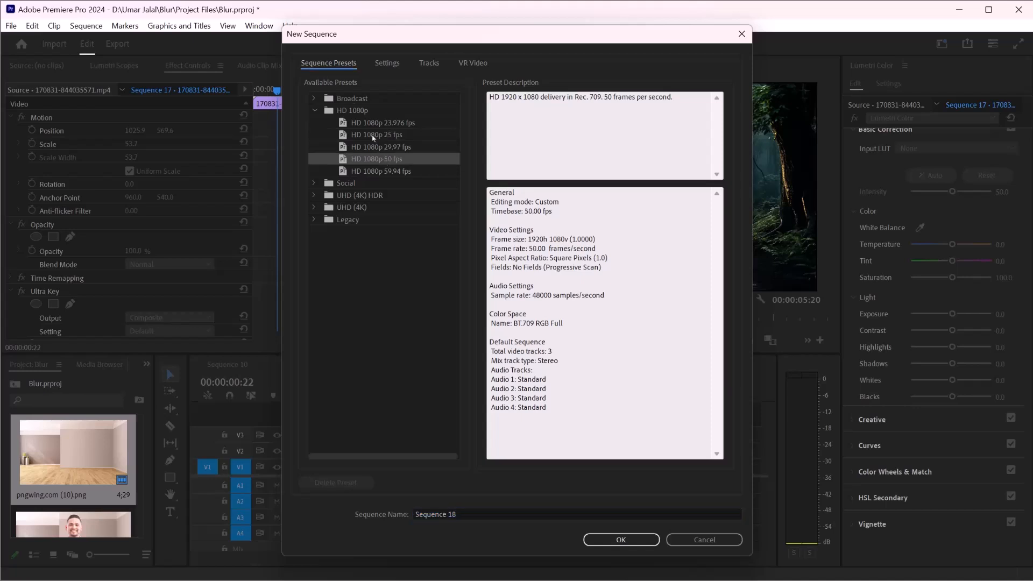
click(376, 135)
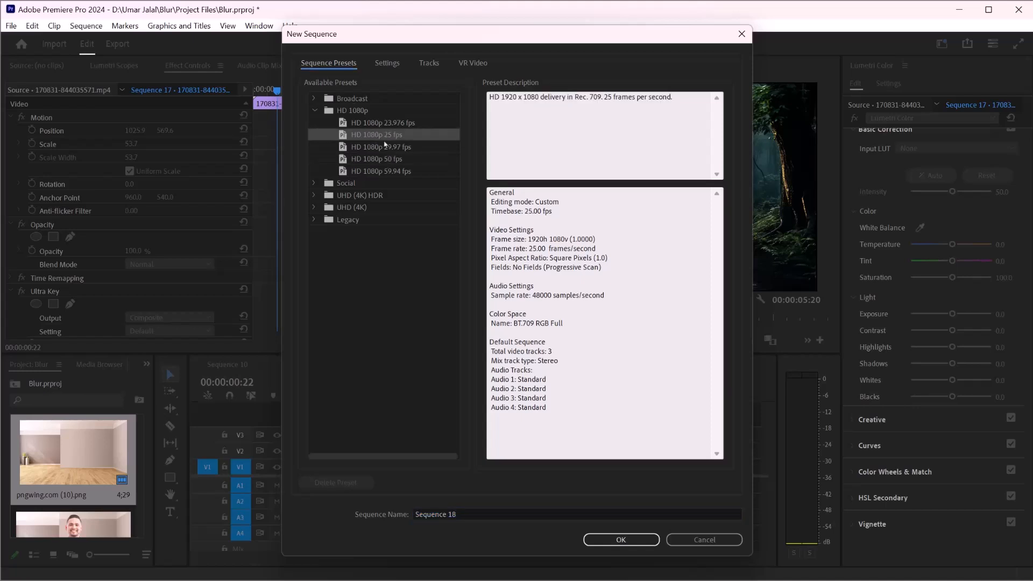
click(381, 147)
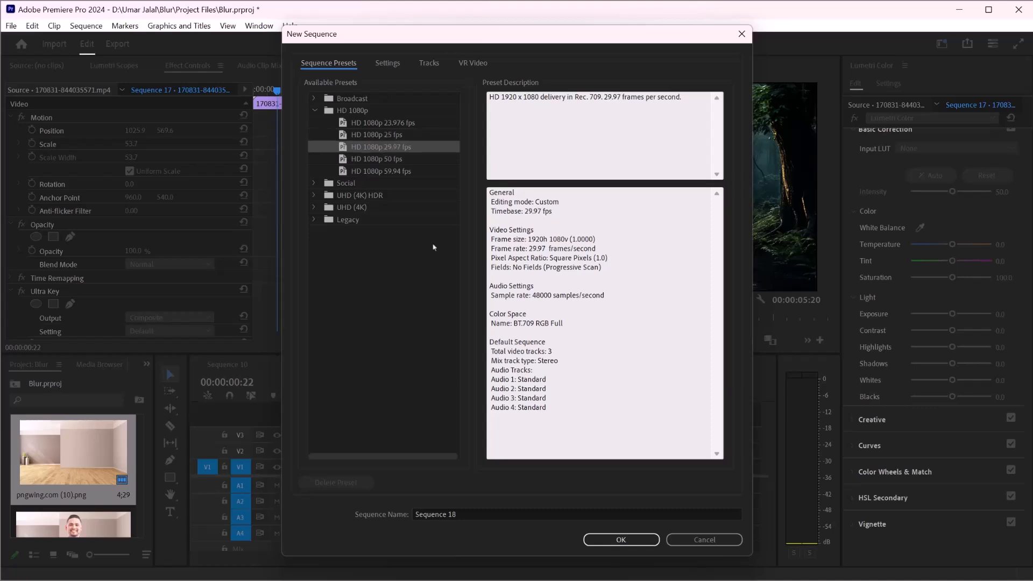
click(387, 63)
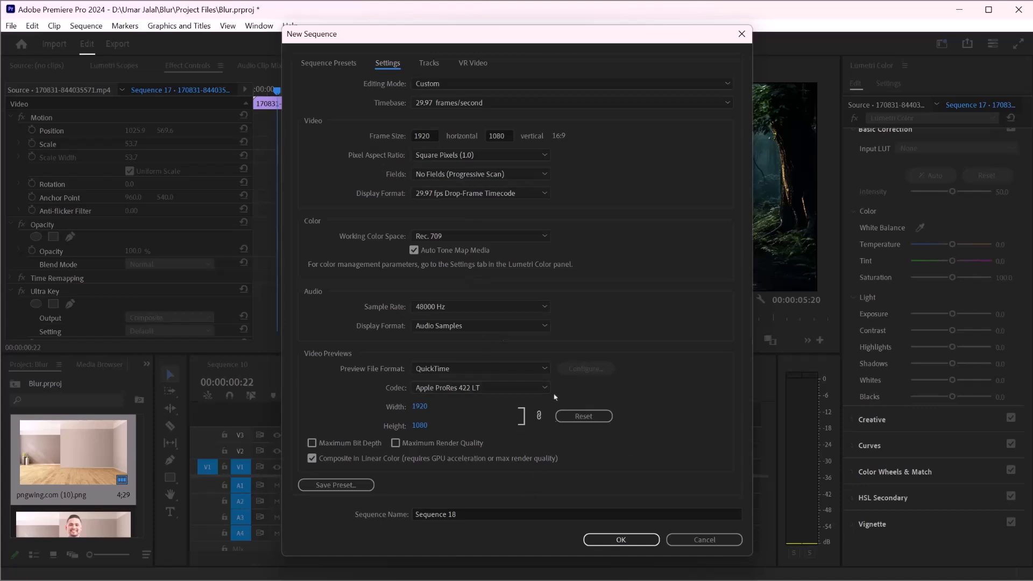
mouse_move(555, 340)
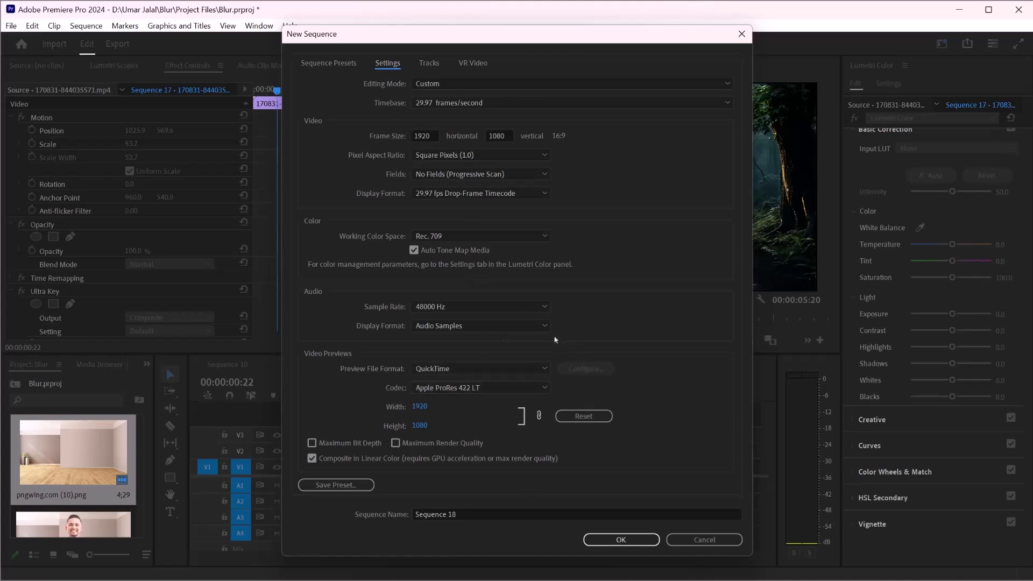
Name the sequence 'sequence tutorial' and create it as an empty timeline.
text(seq)
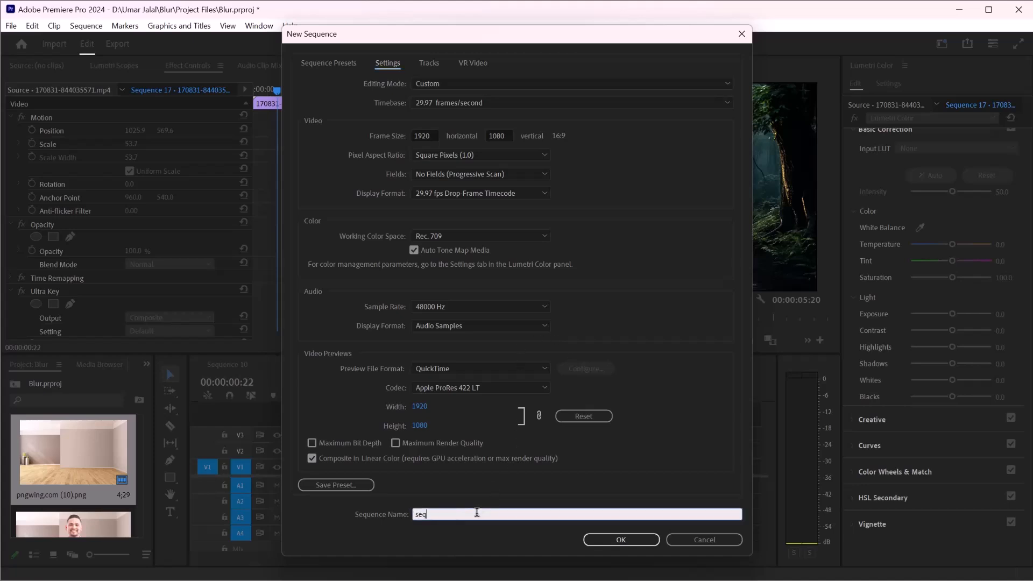
text(sequence tutorial)
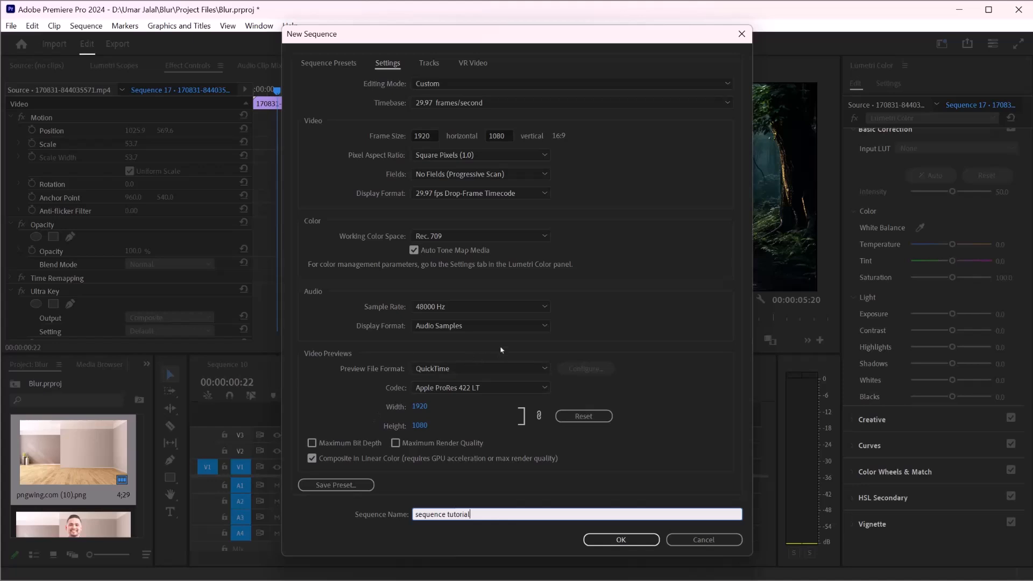
mouse_move(643, 552)
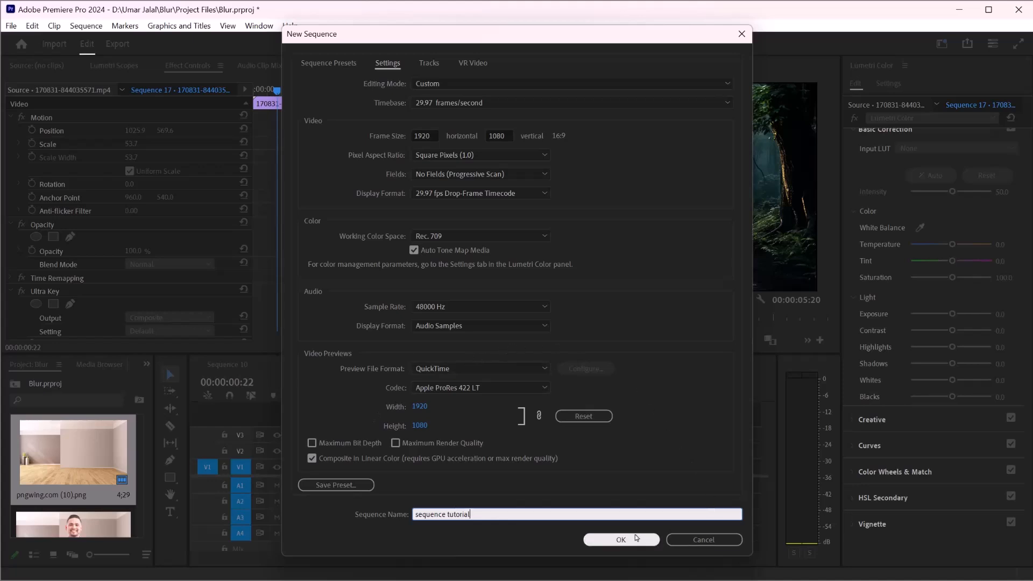
click(620, 540)
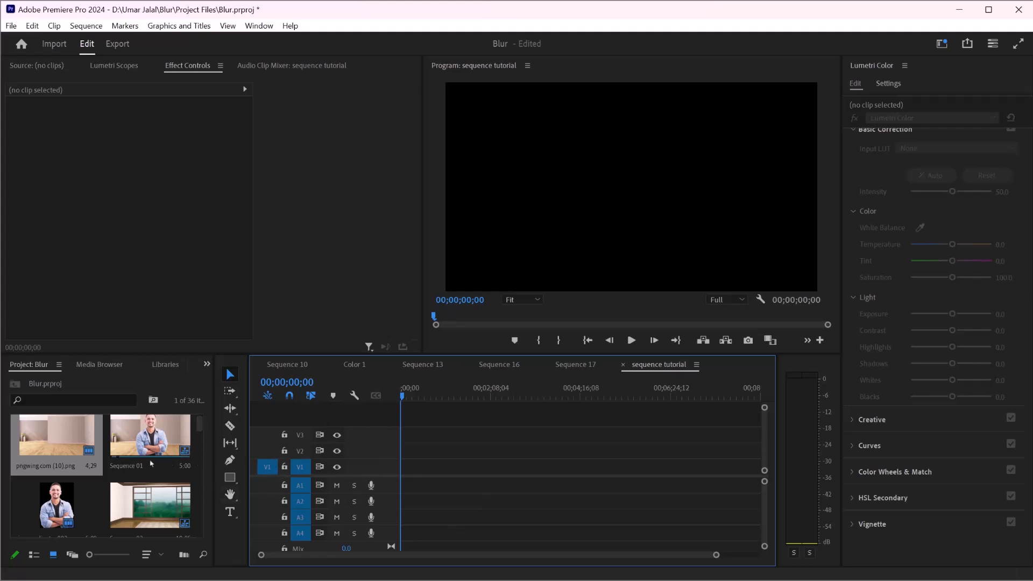
mouse_move(153, 481)
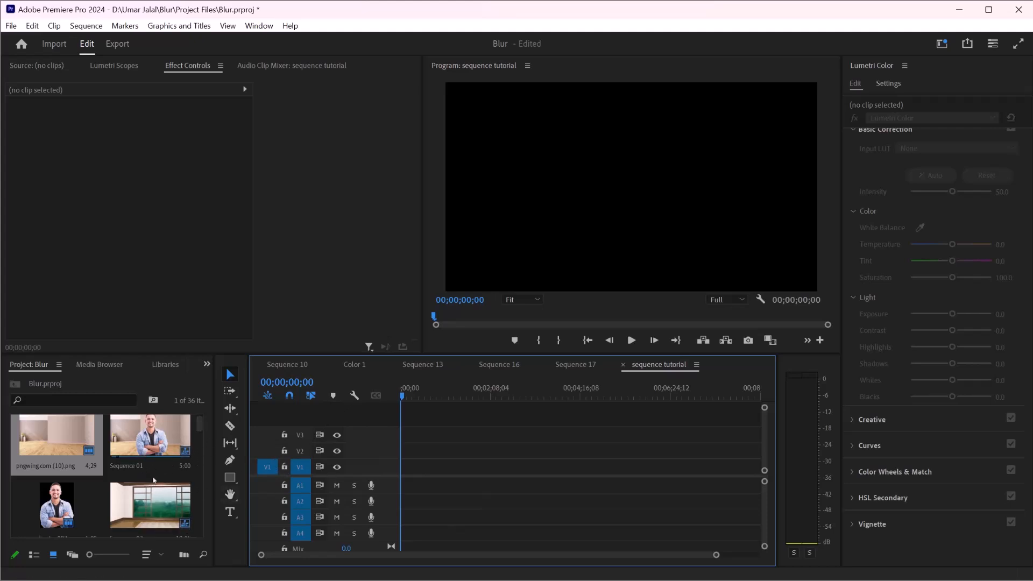
Drag the foggy field clip from the Project panel to the start of V1.
scroll(down, 3)
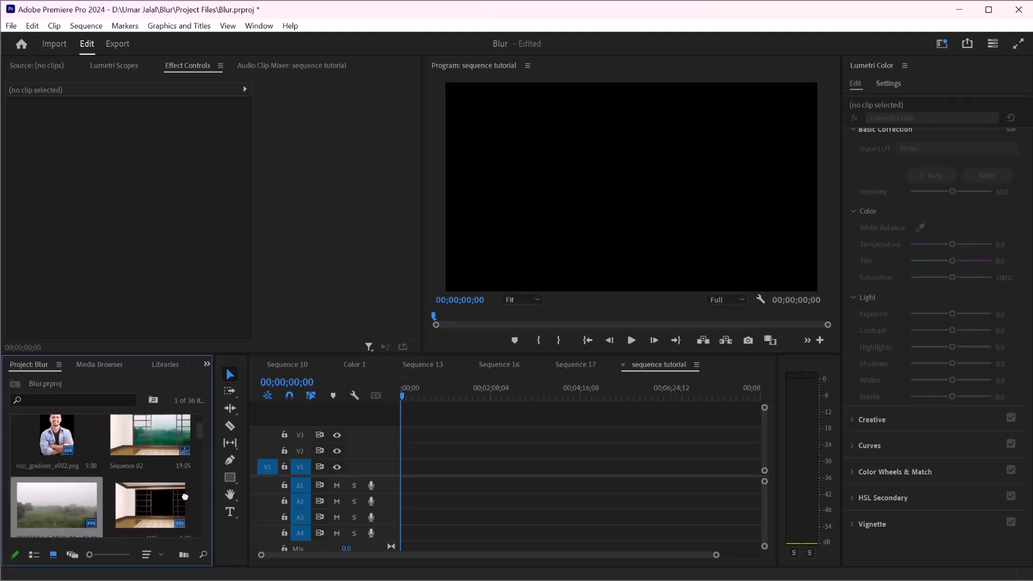
drag(56, 505, 406, 467)
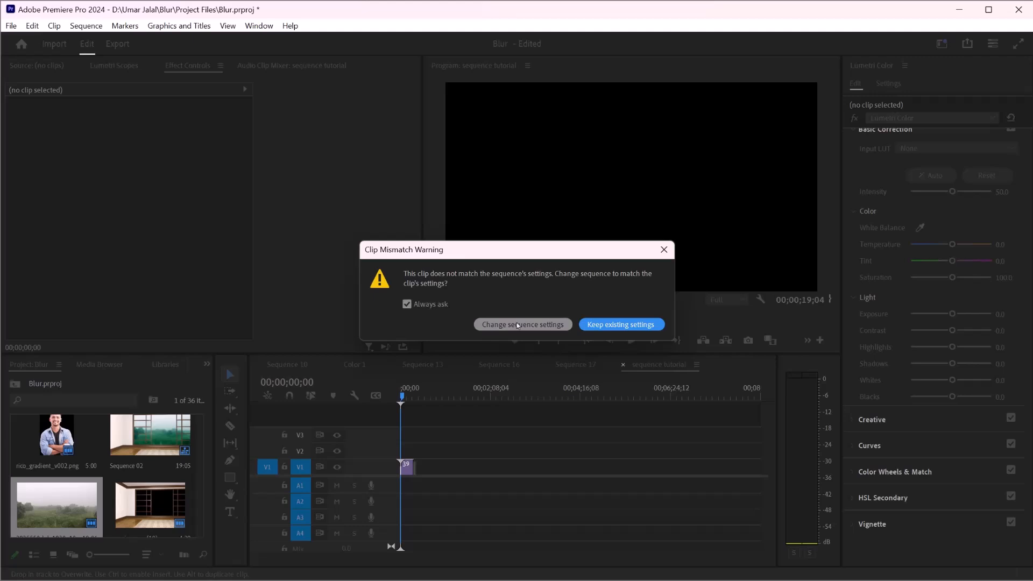
mouse_move(592, 304)
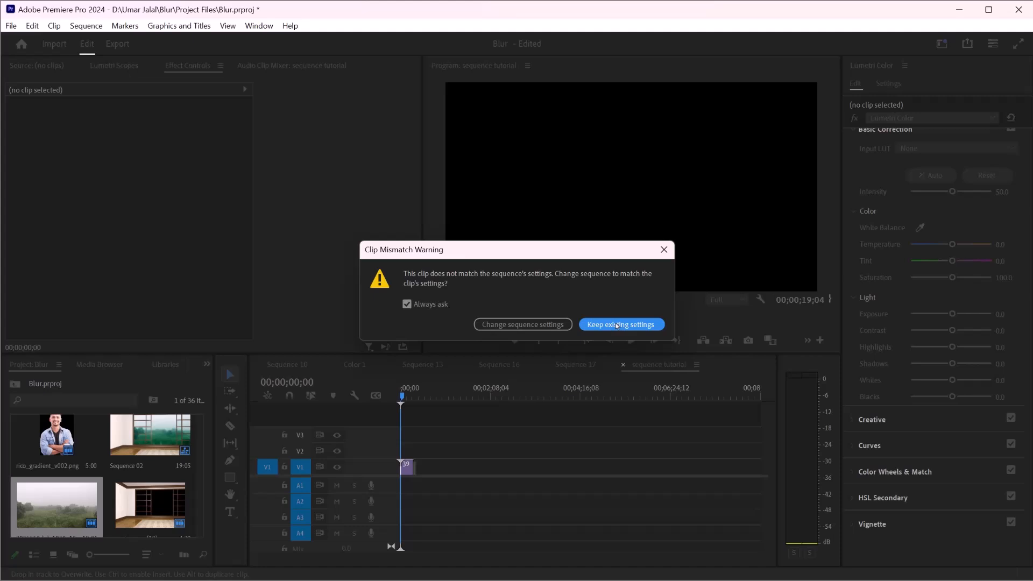
mouse_move(559, 314)
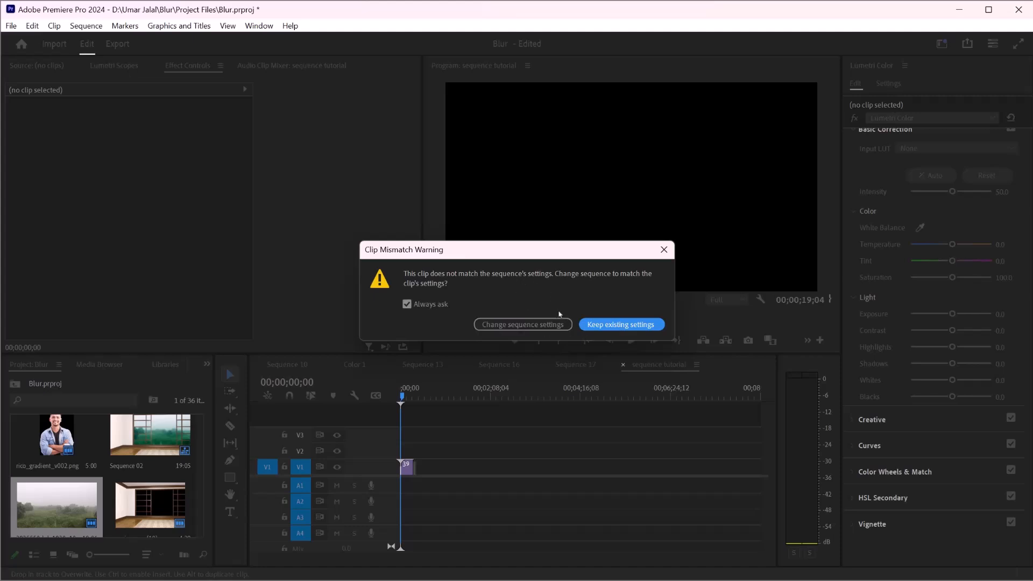
mouse_move(492, 302)
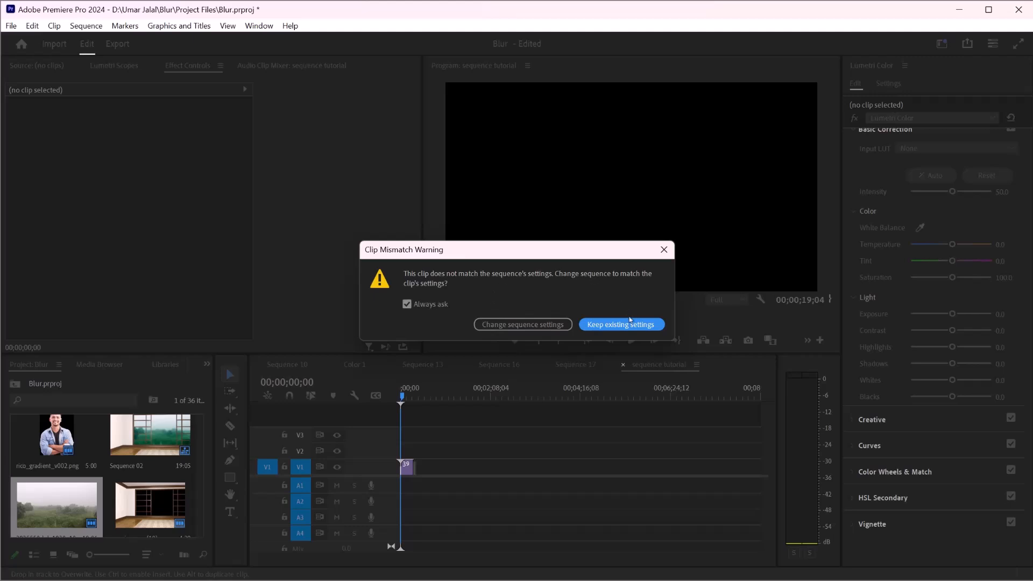
Keep the existing sequence settings in the Clip Mismatch Warning.
click(621, 324)
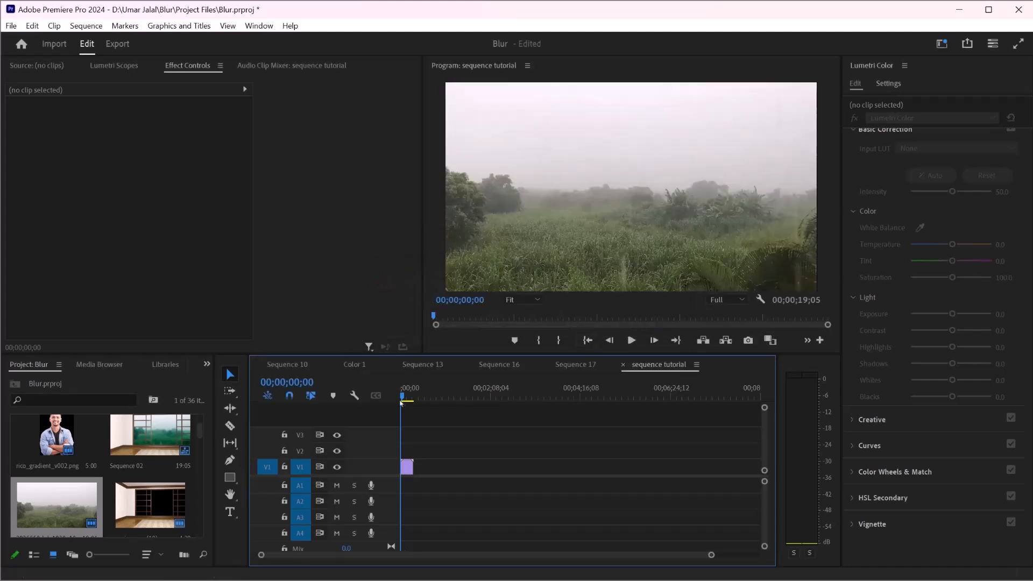
Save the Blur project, confirming the Project Modified prompt.
click(407, 398)
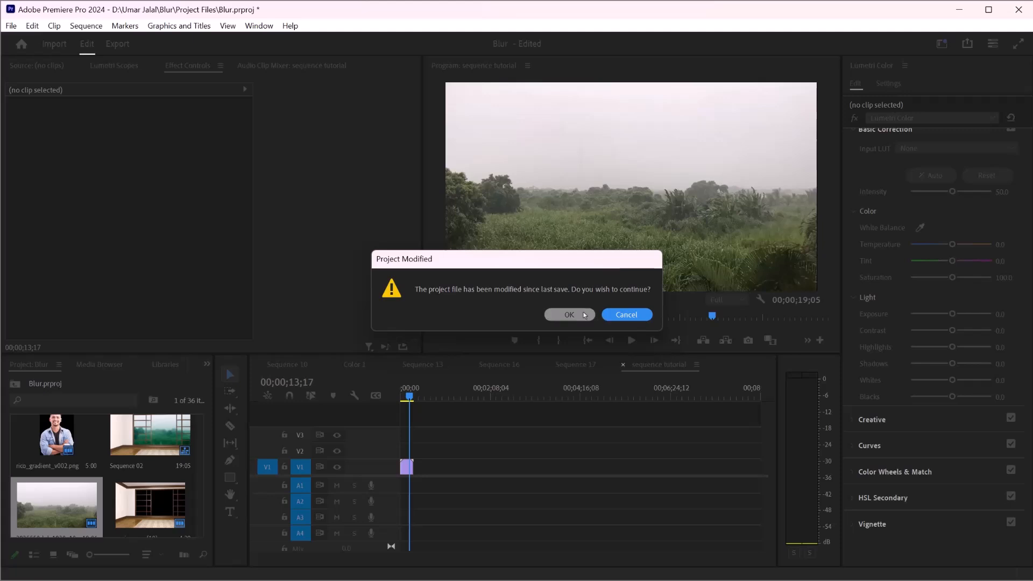
click(570, 315)
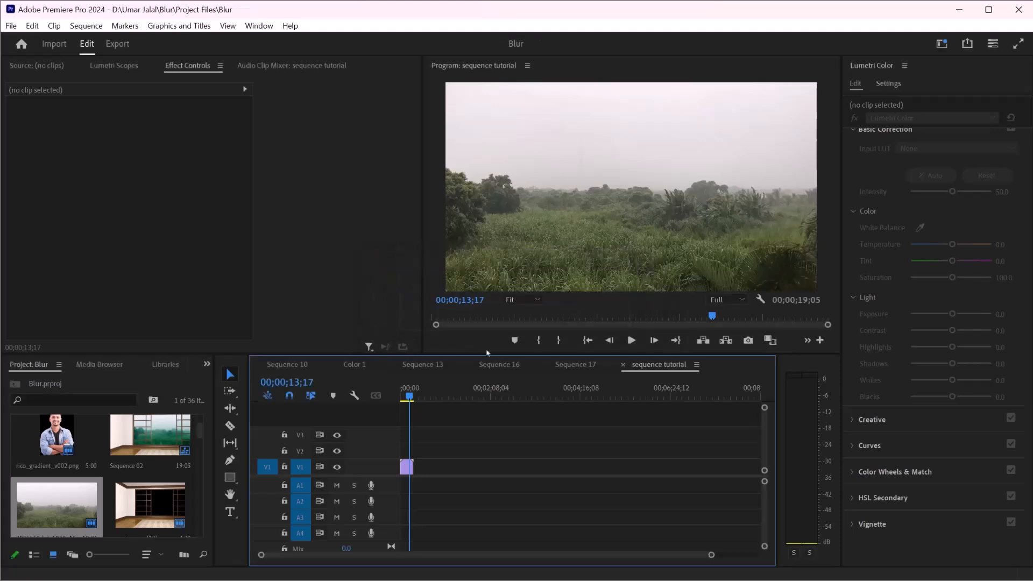